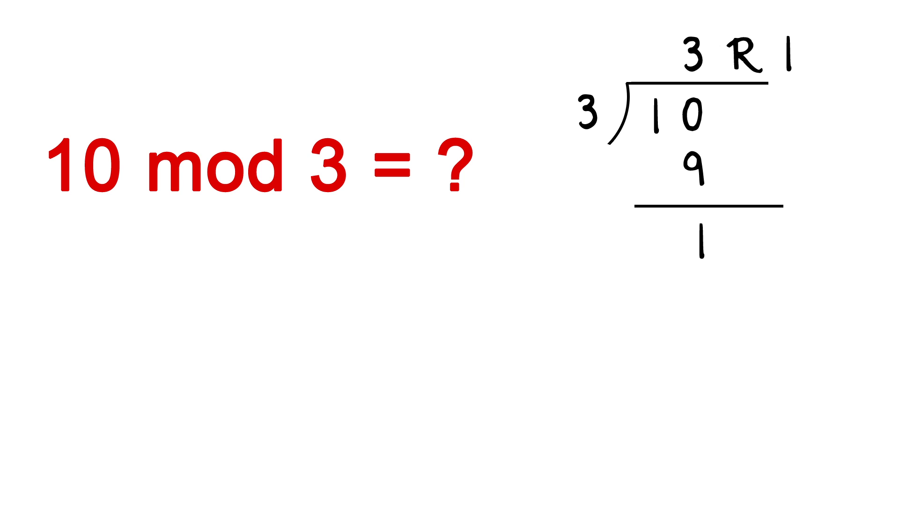
pyautogui.write('1')
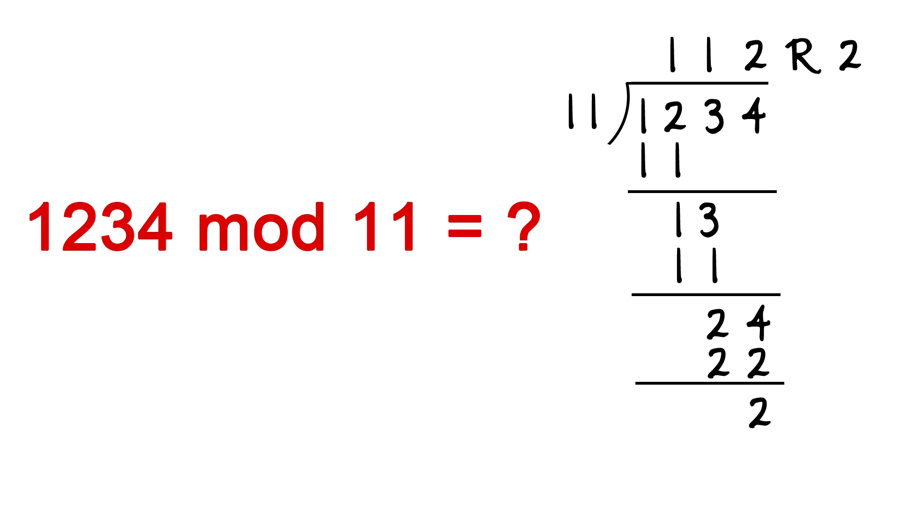
pyautogui.write('2')
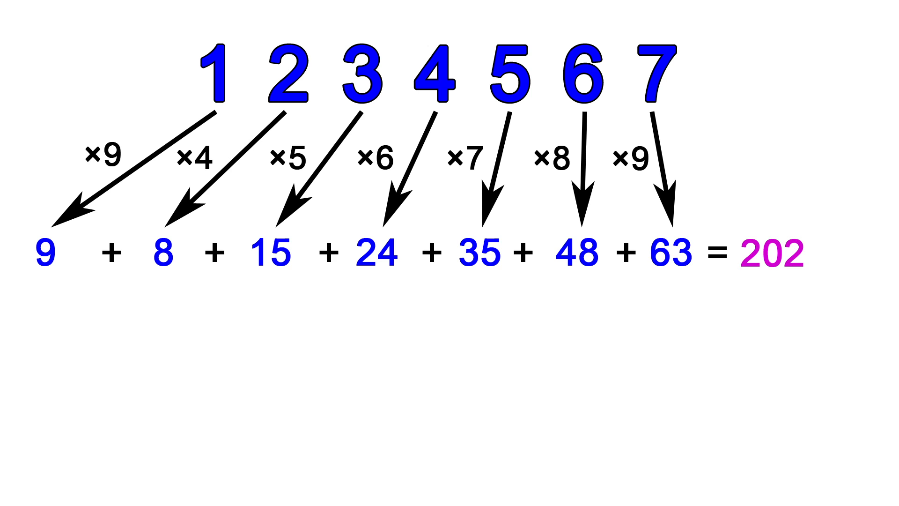
pyautogui.write('202 mod 11 =')
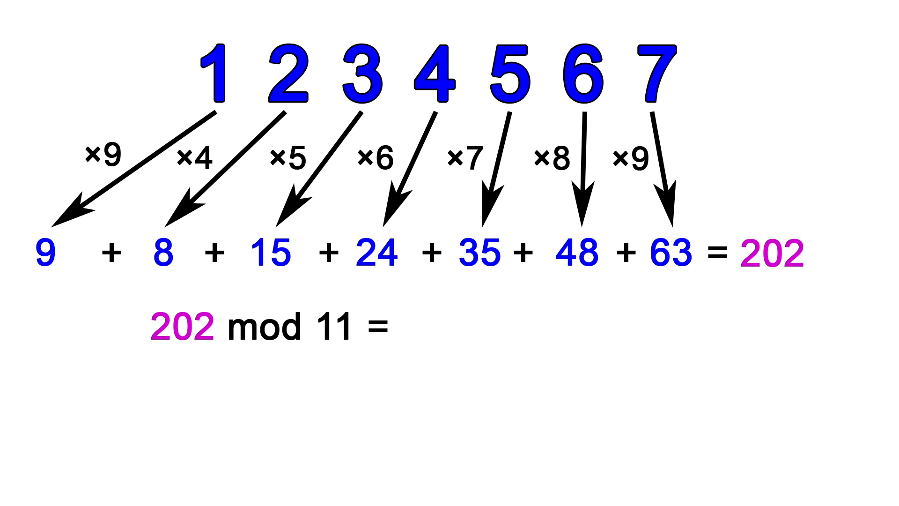